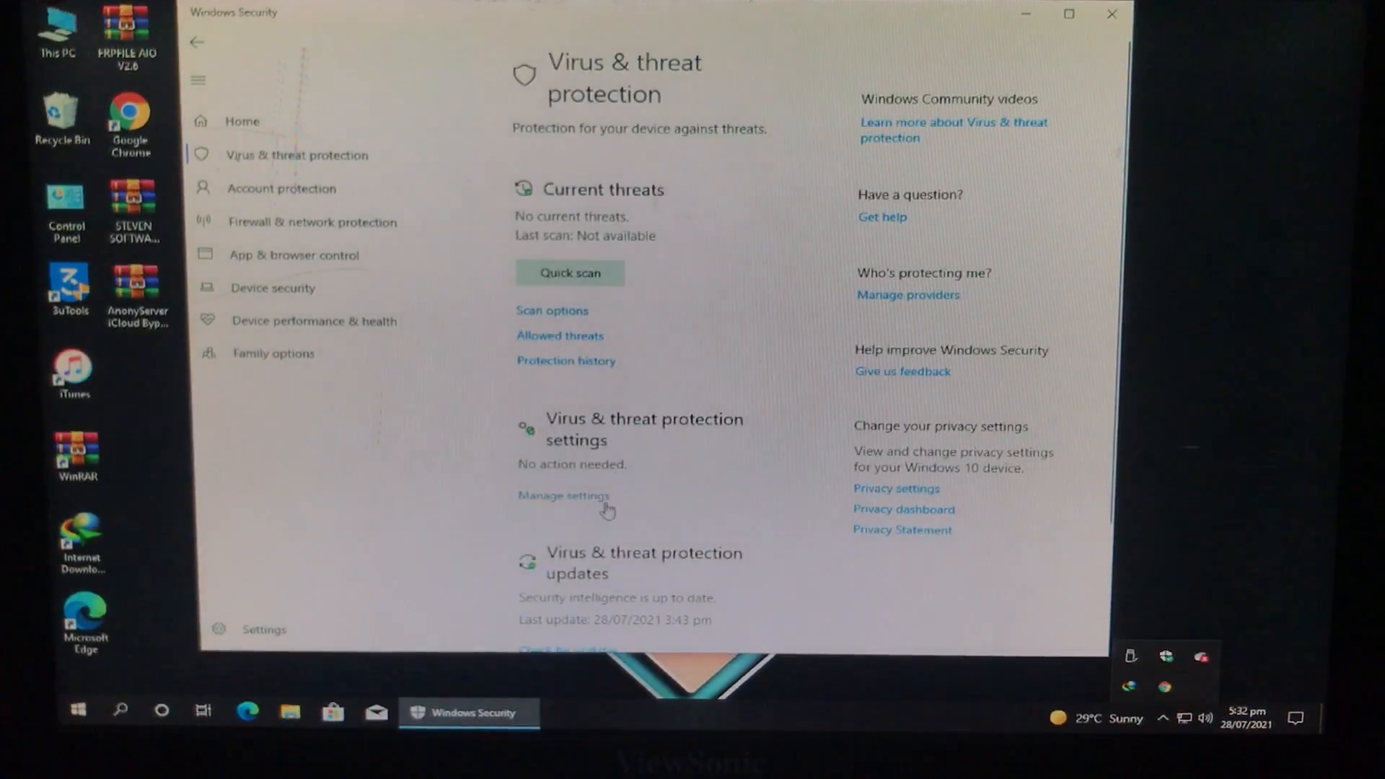
# Step: Open Manage settings under Virus & threat protection settings
pyautogui.click(562, 495)
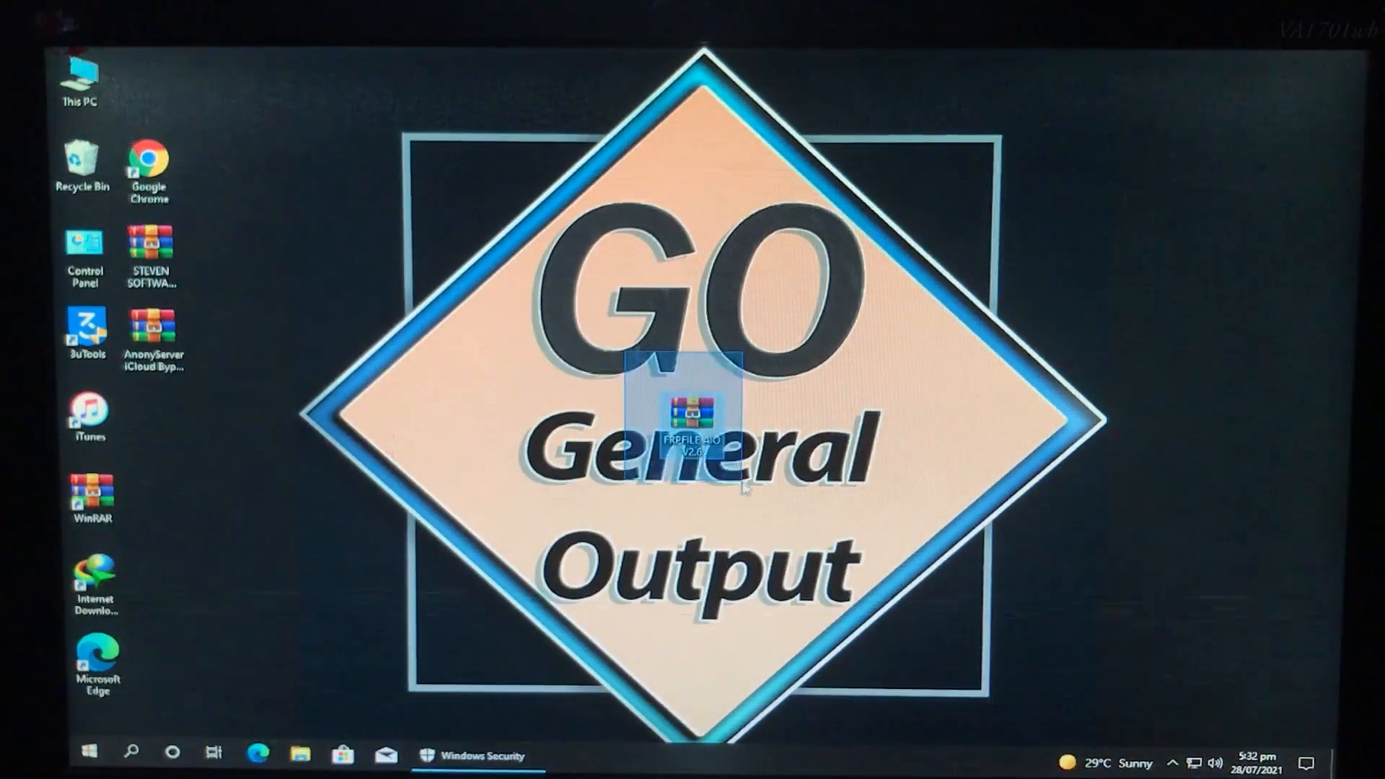
pyautogui.doubleClick(694, 415)
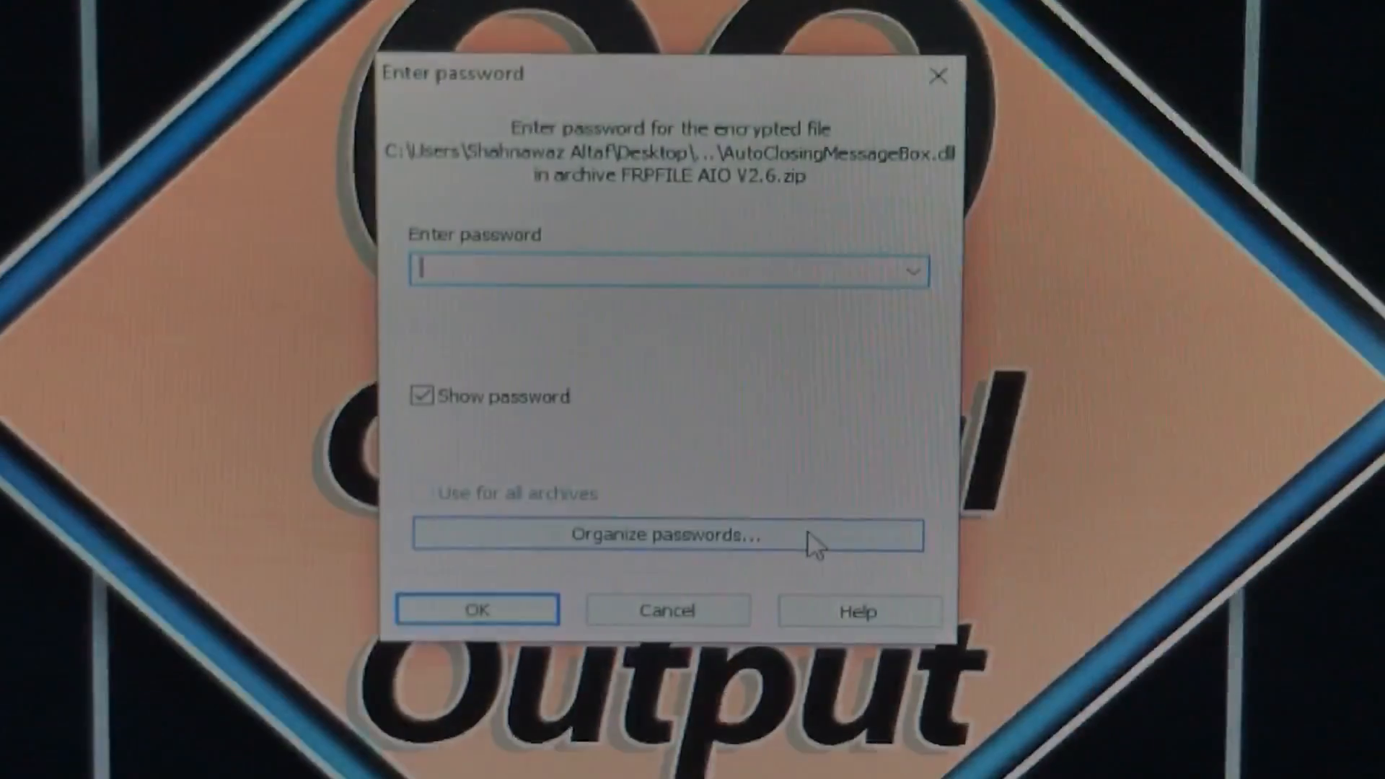
pyautogui.write('frpfile')
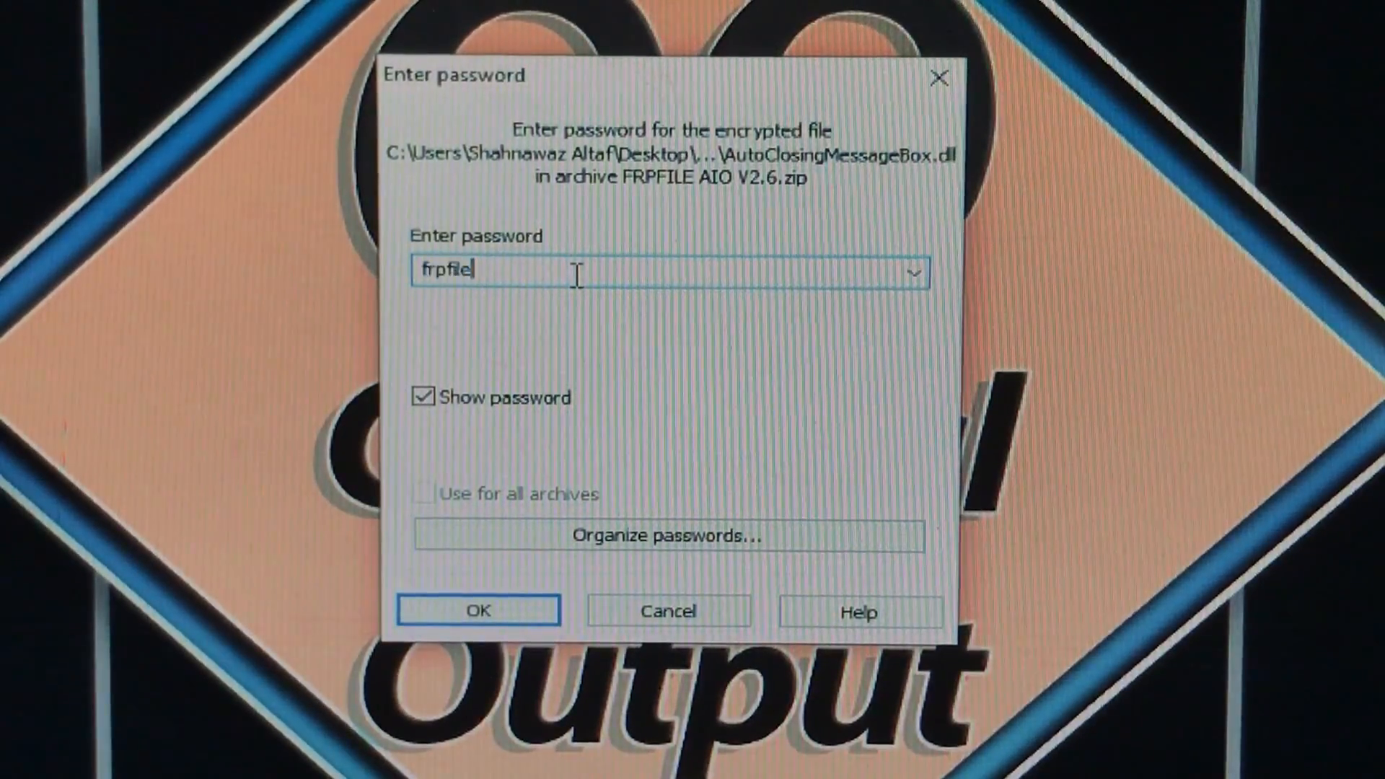
pyautogui.click(477, 610)
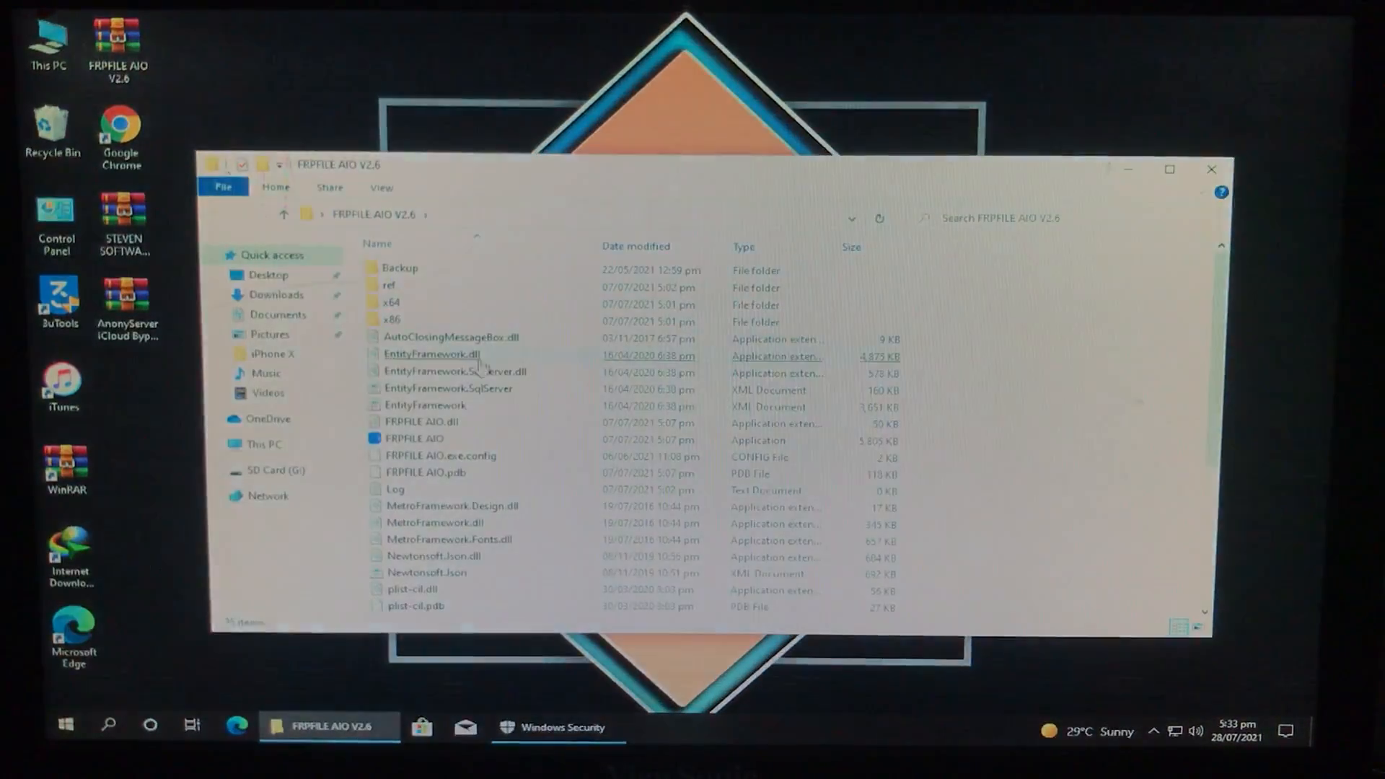
# Step: Run FRPFILE AIO.exe and approve the User Account Control prompt
pyautogui.click(414, 440)
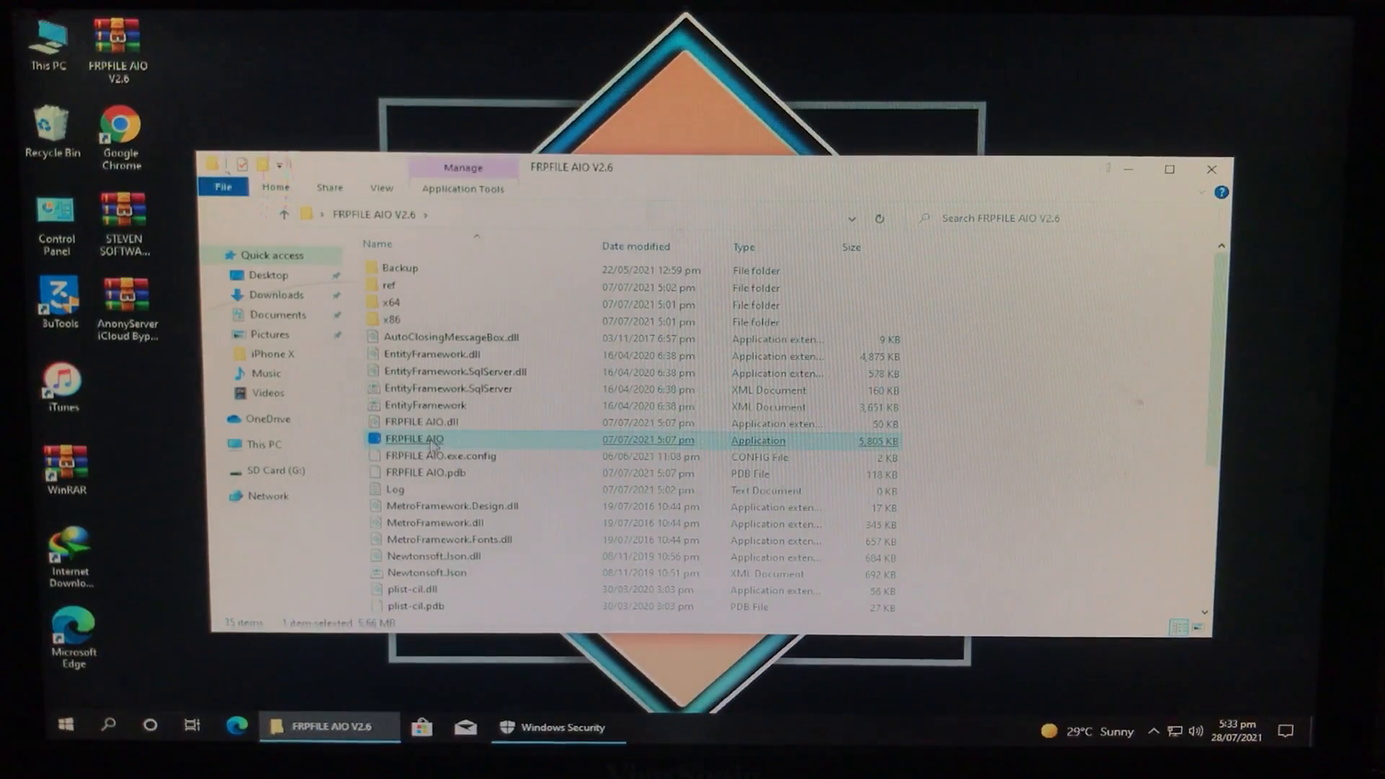
pyautogui.doubleClick(413, 440)
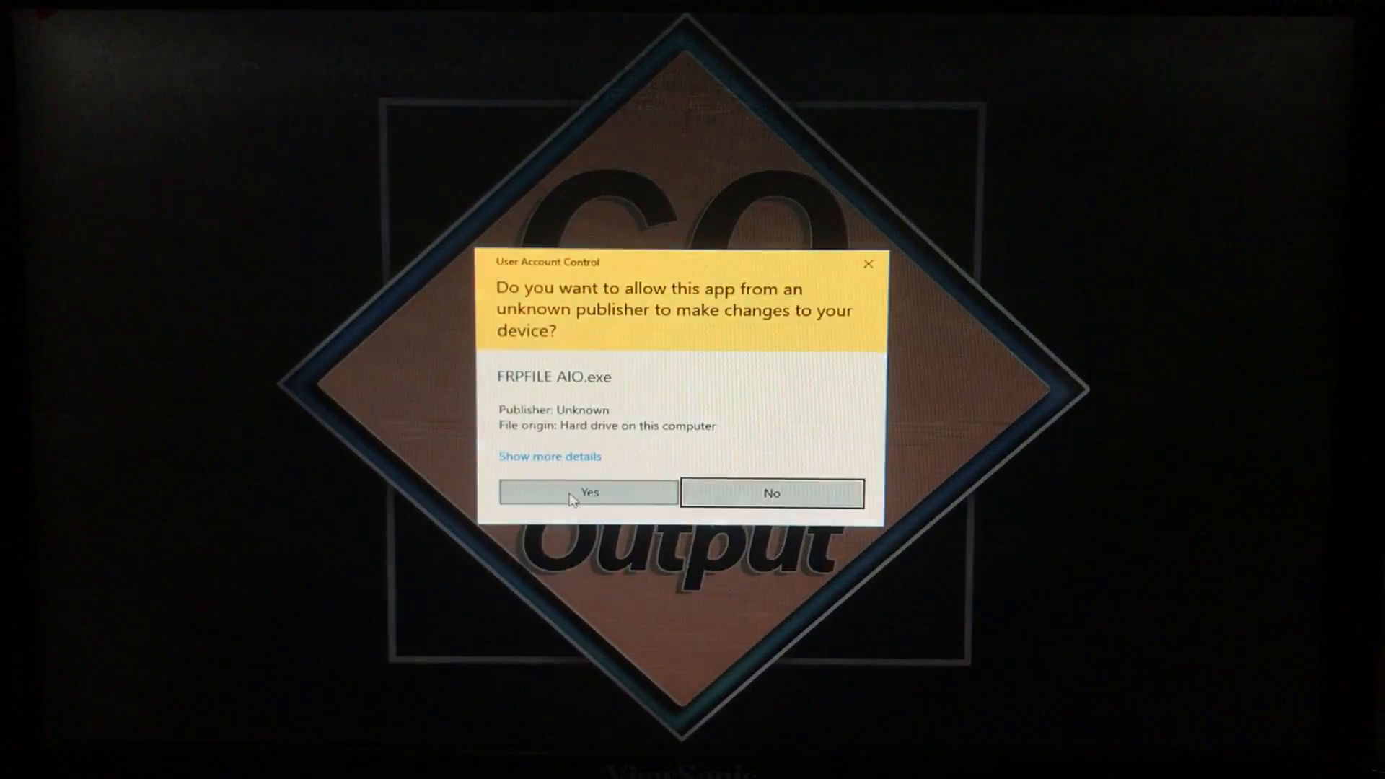
pyautogui.click(588, 492)
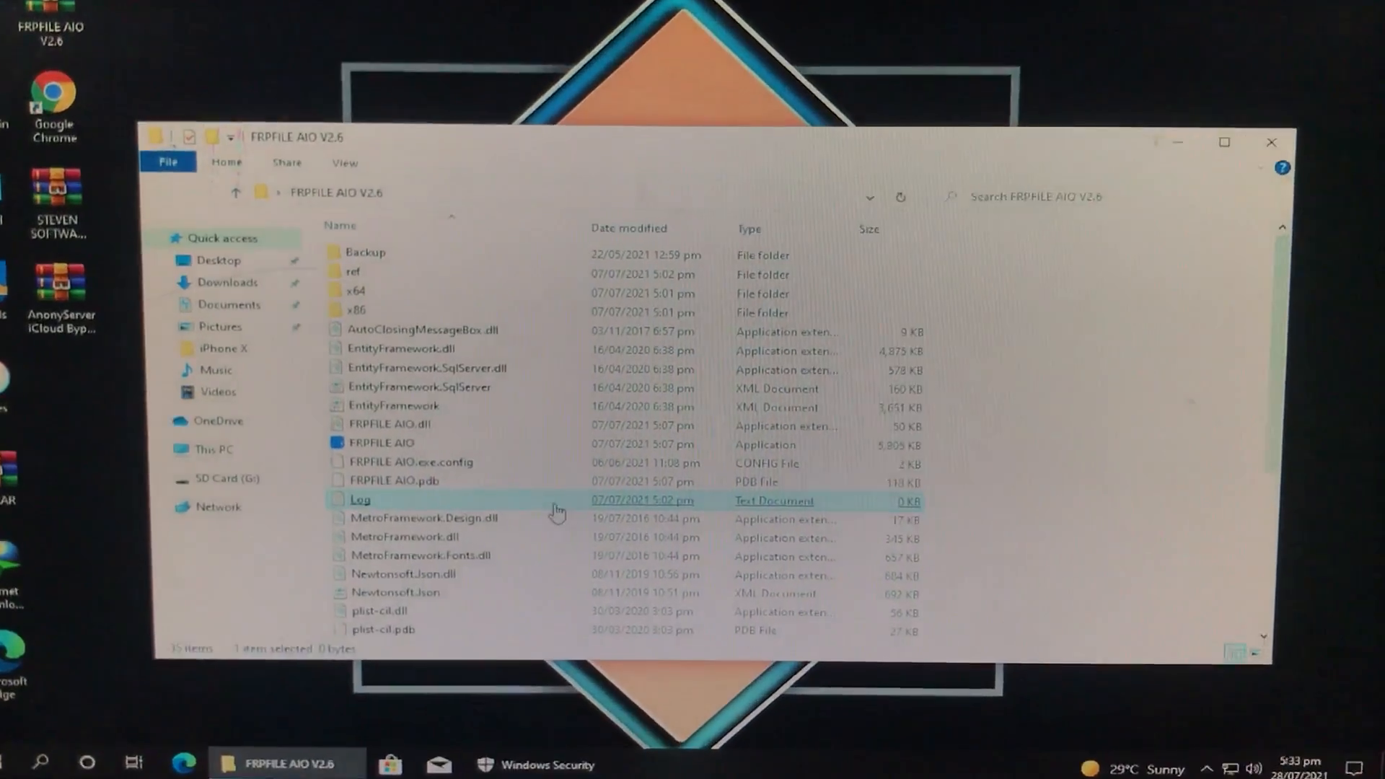
pyautogui.doubleClick(385, 442)
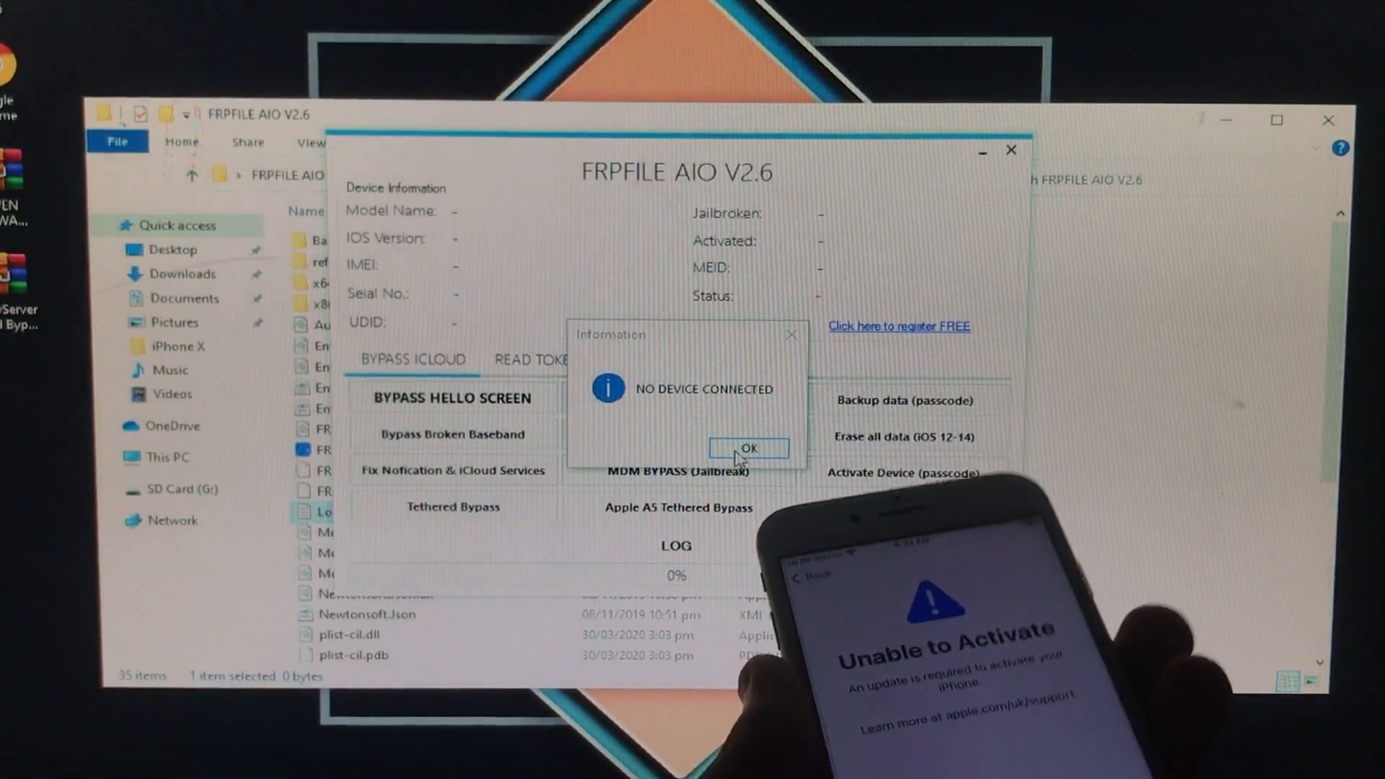
# Step: Dismiss the NO DEVICE CONNECTED information box
pyautogui.click(748, 449)
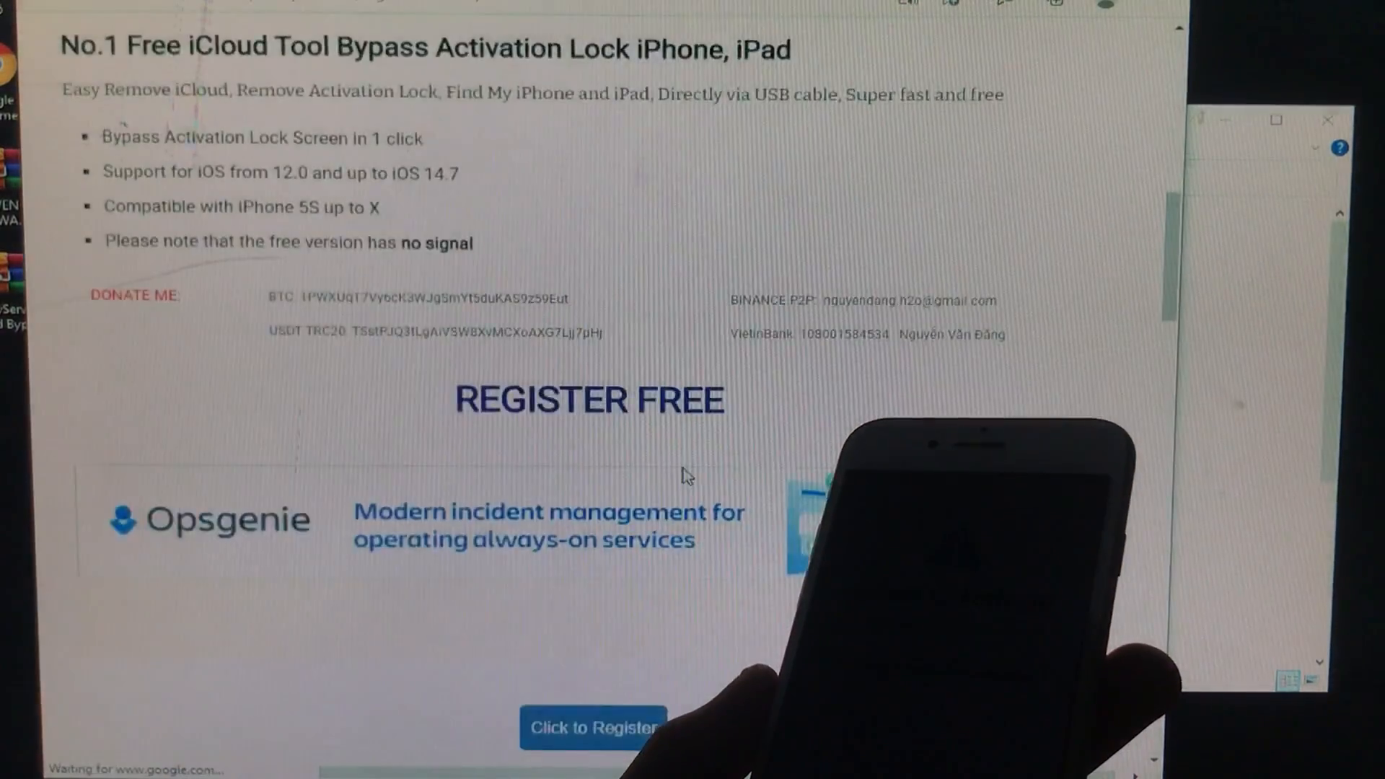
# Step: Scroll the tool's website down to the REGISTER FREE section
pyautogui.scroll(-3)
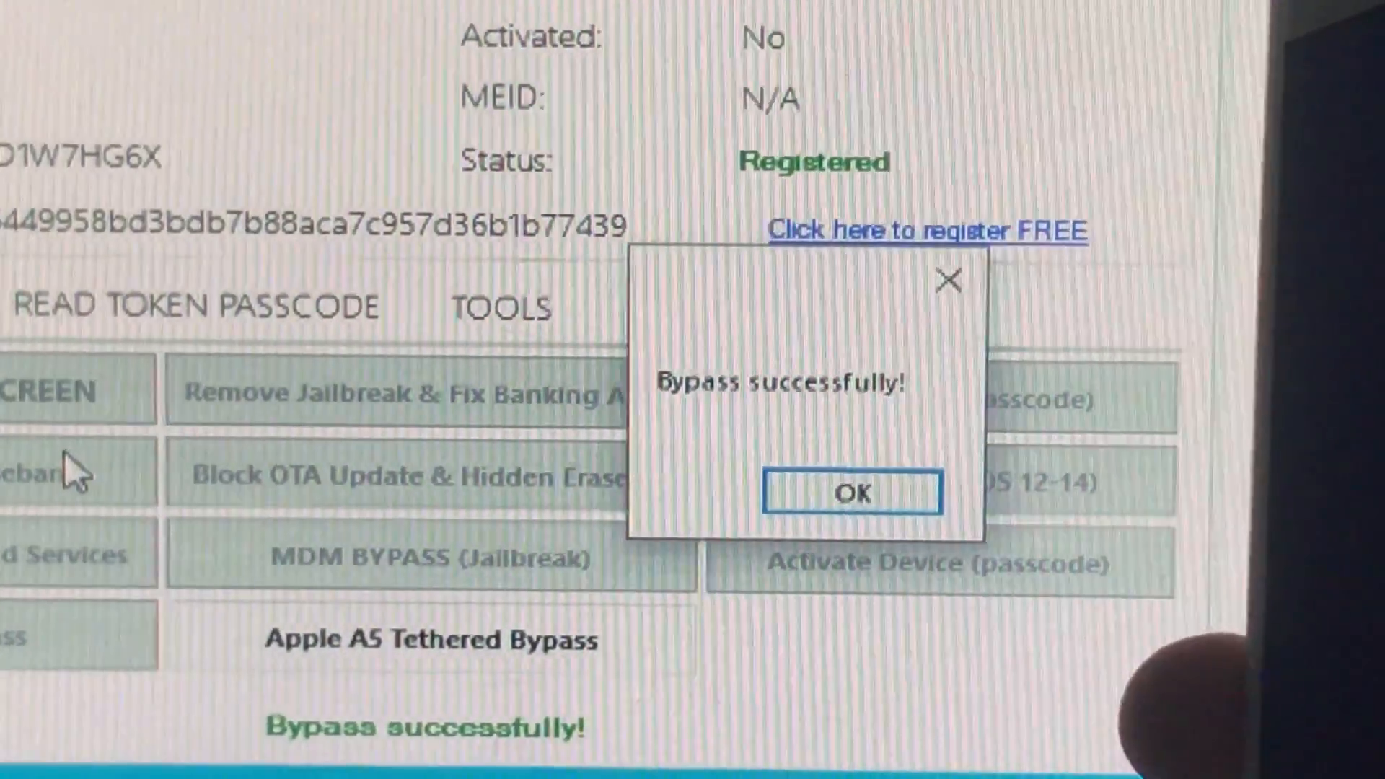
# Step: Run BYPASS HELLO SCREEN, confirm the success message, and go to the TOOLS tab
pyautogui.click(850, 492)
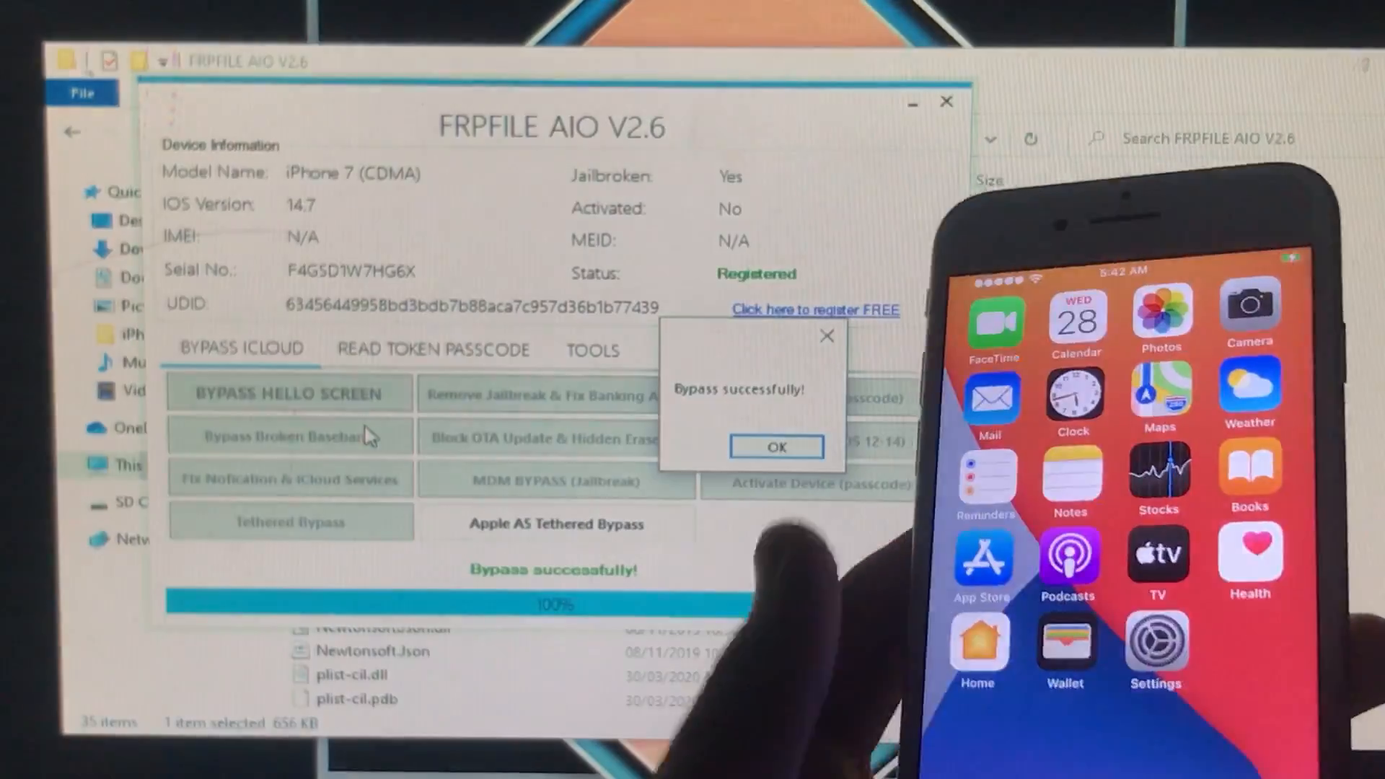
pyautogui.click(776, 447)
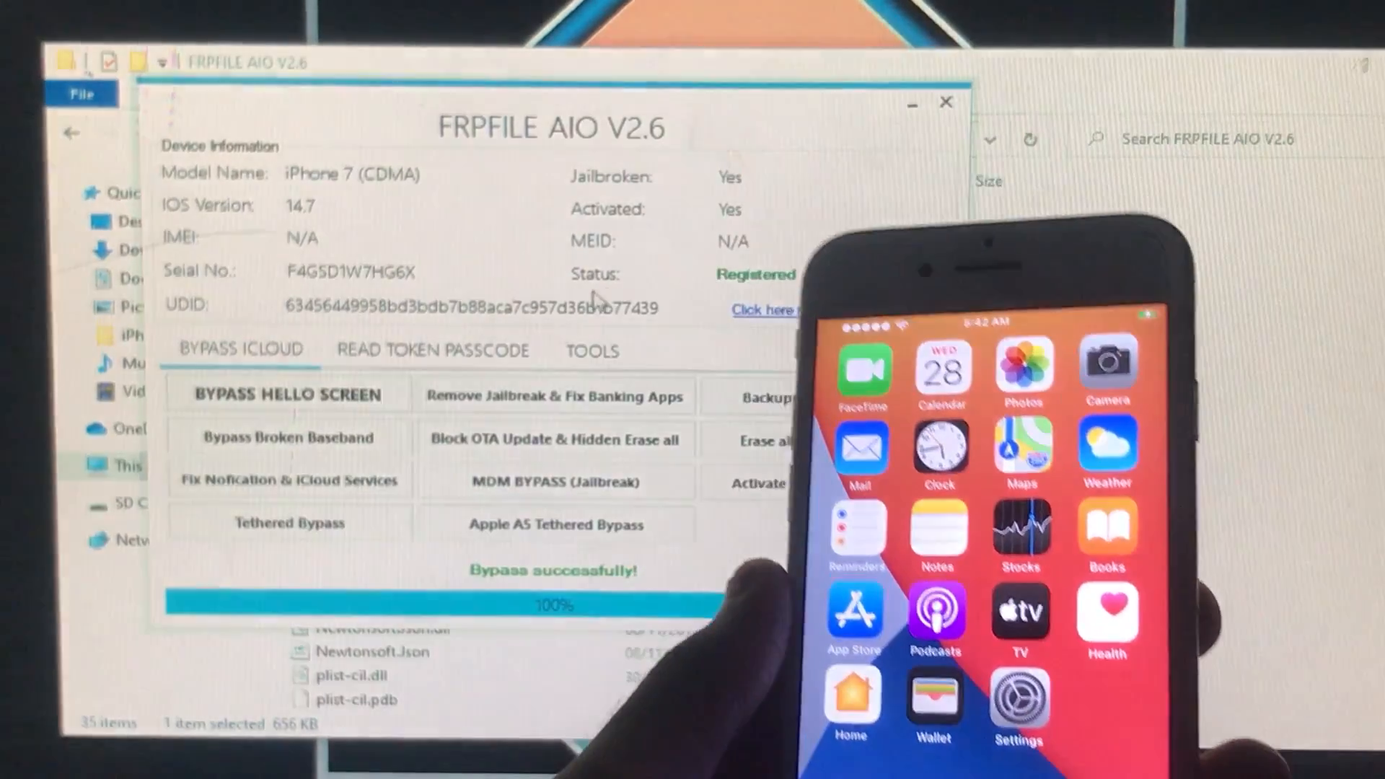
pyautogui.click(591, 350)
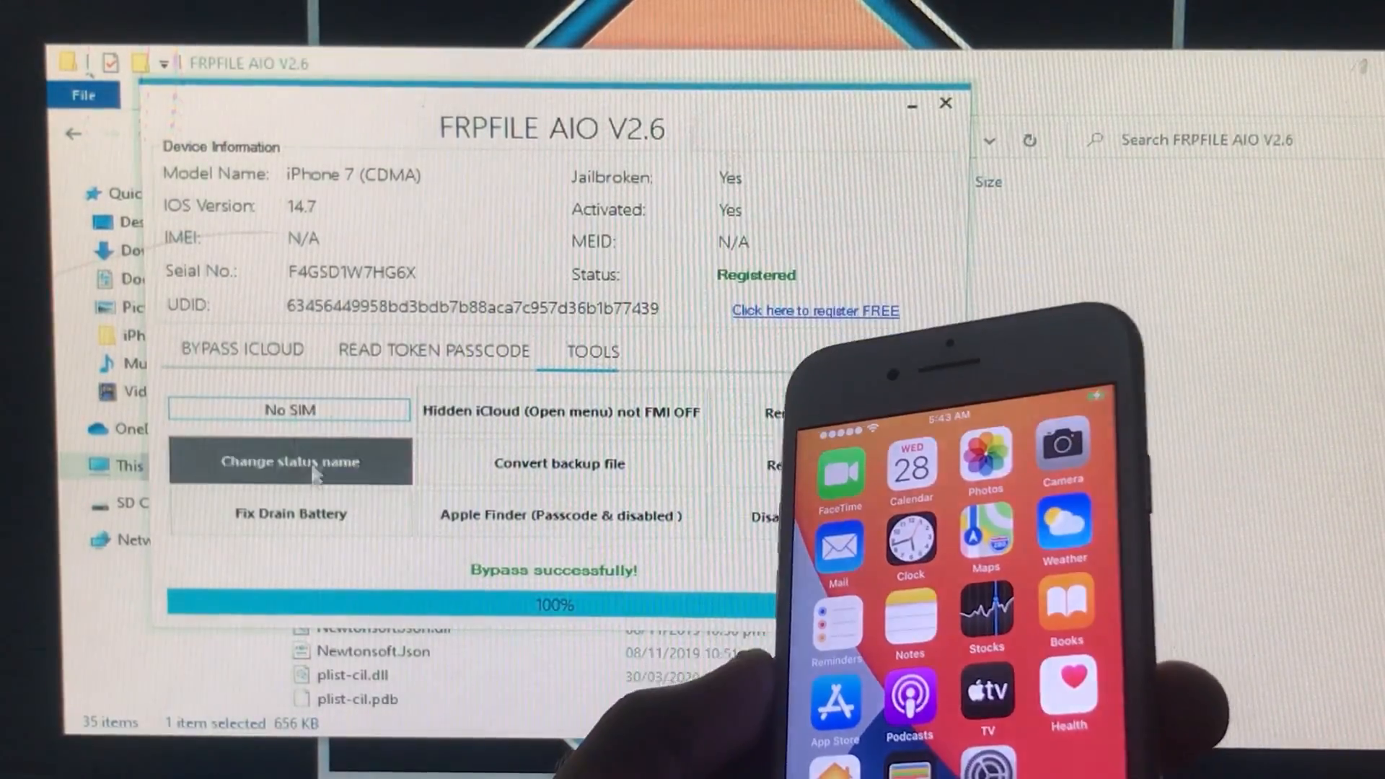
# Step: Use Change status name on the TOOLS tab
pyautogui.click(560, 464)
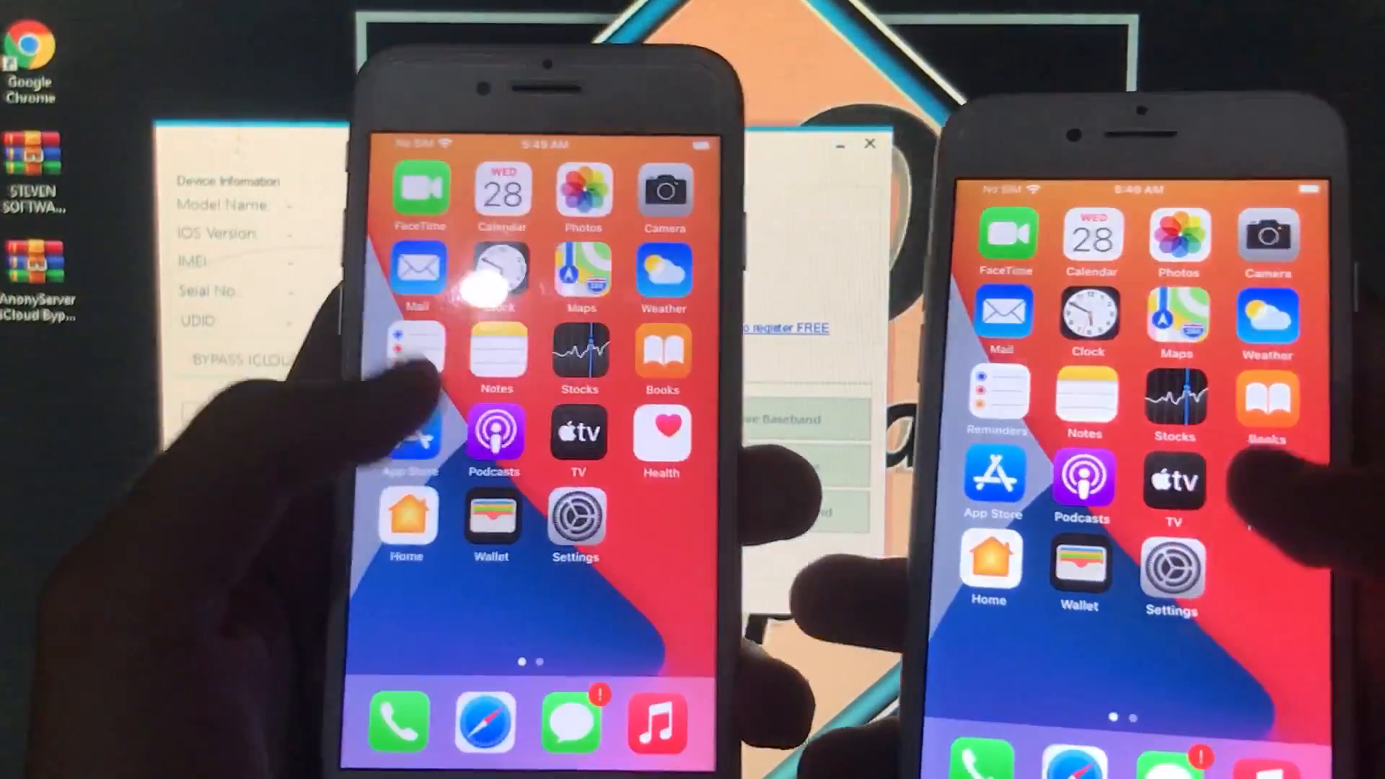
# Step: Open Settings > General > About to view iPhone 7 details and iOS 14.7
pyautogui.click(575, 521)
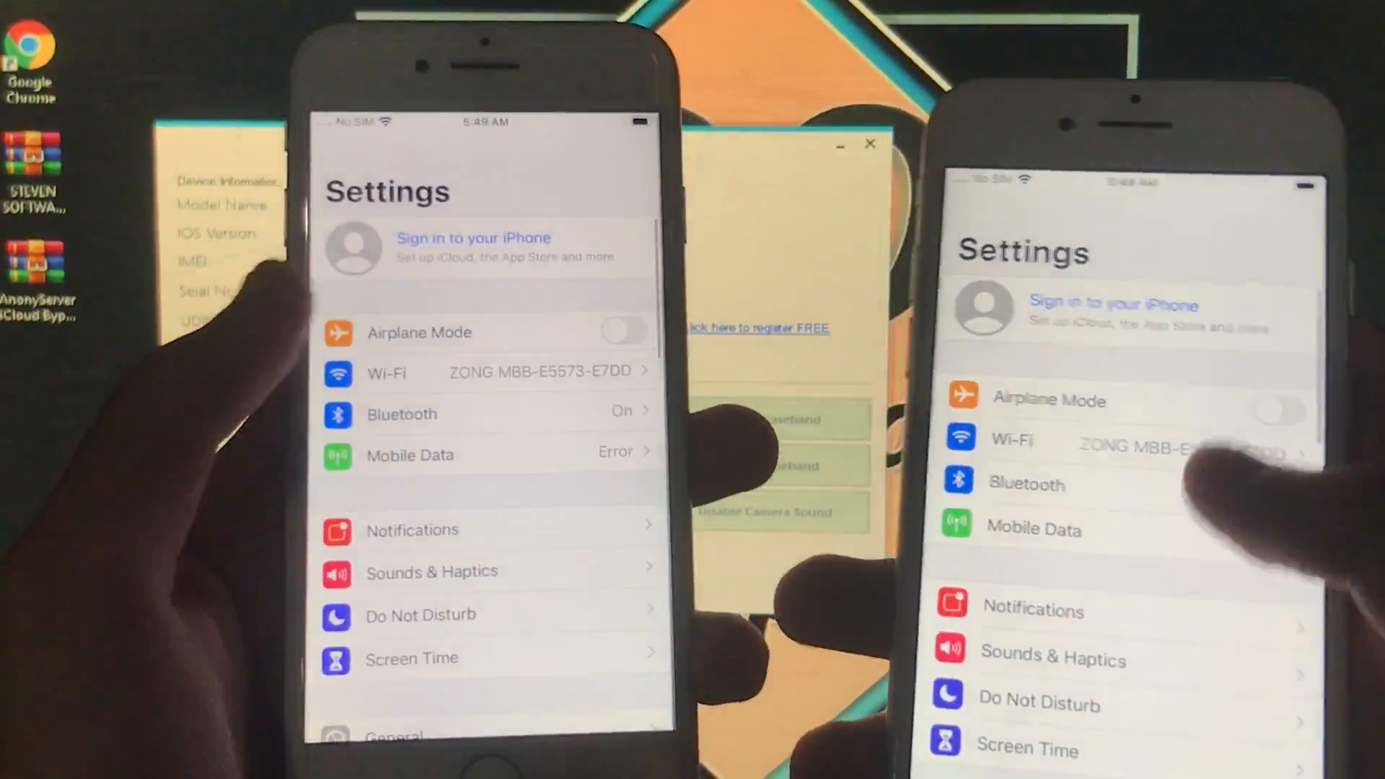
pyautogui.click(473, 245)
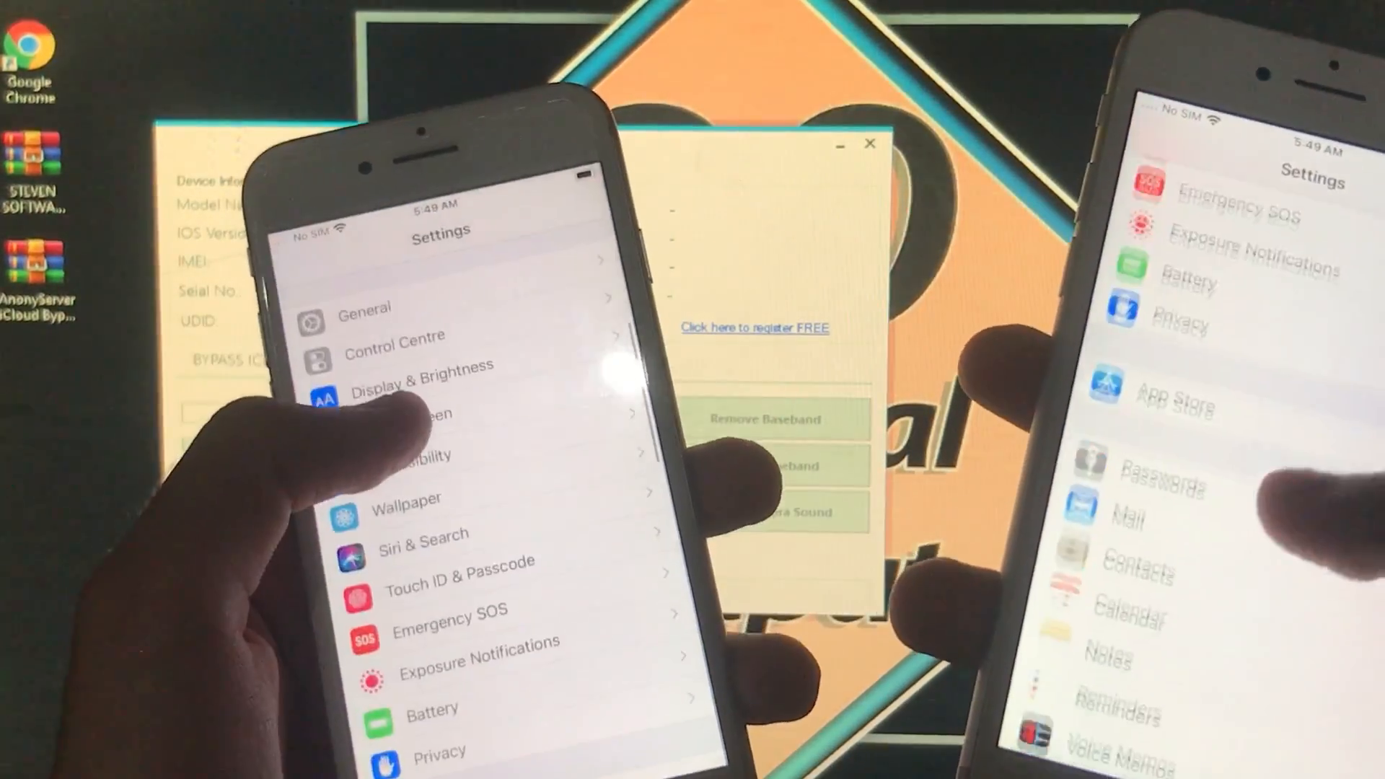
pyautogui.click(365, 307)
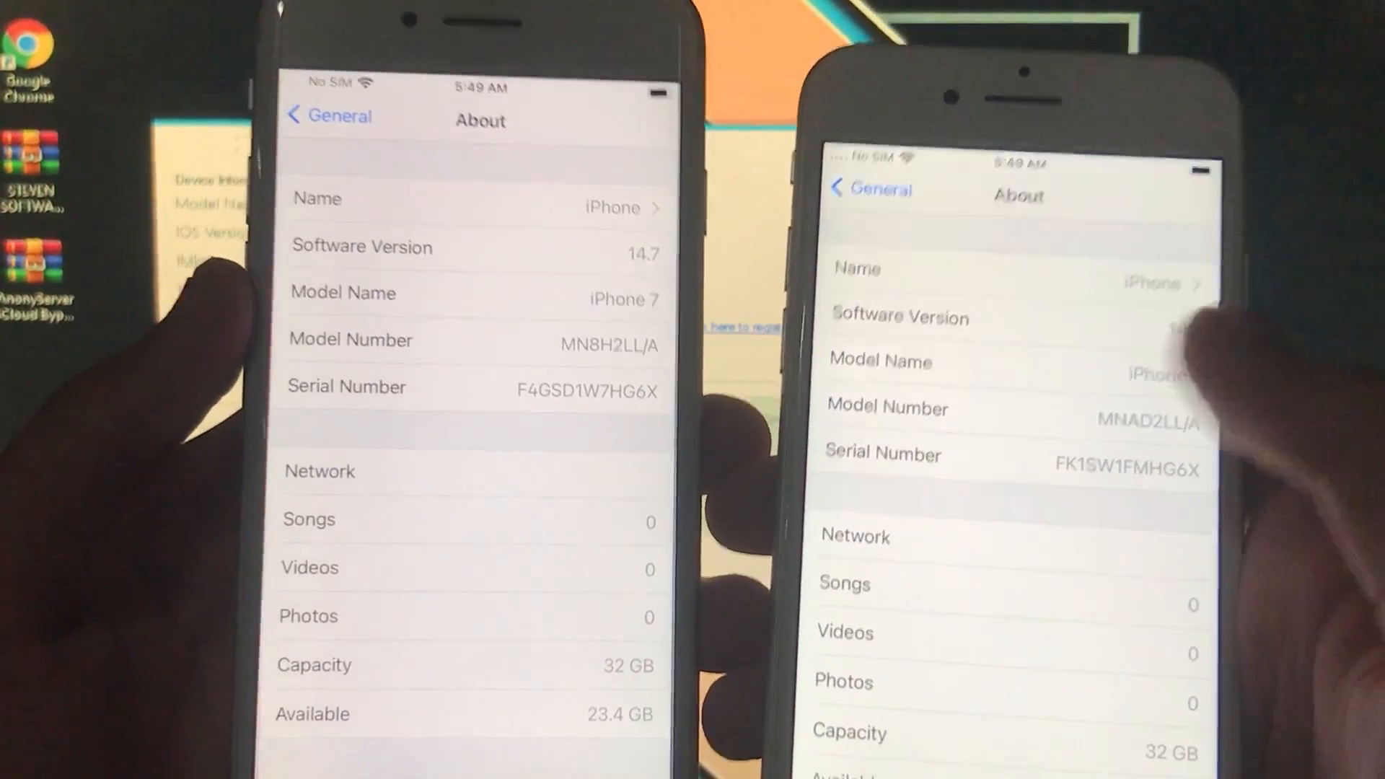
pyautogui.scroll(-3)
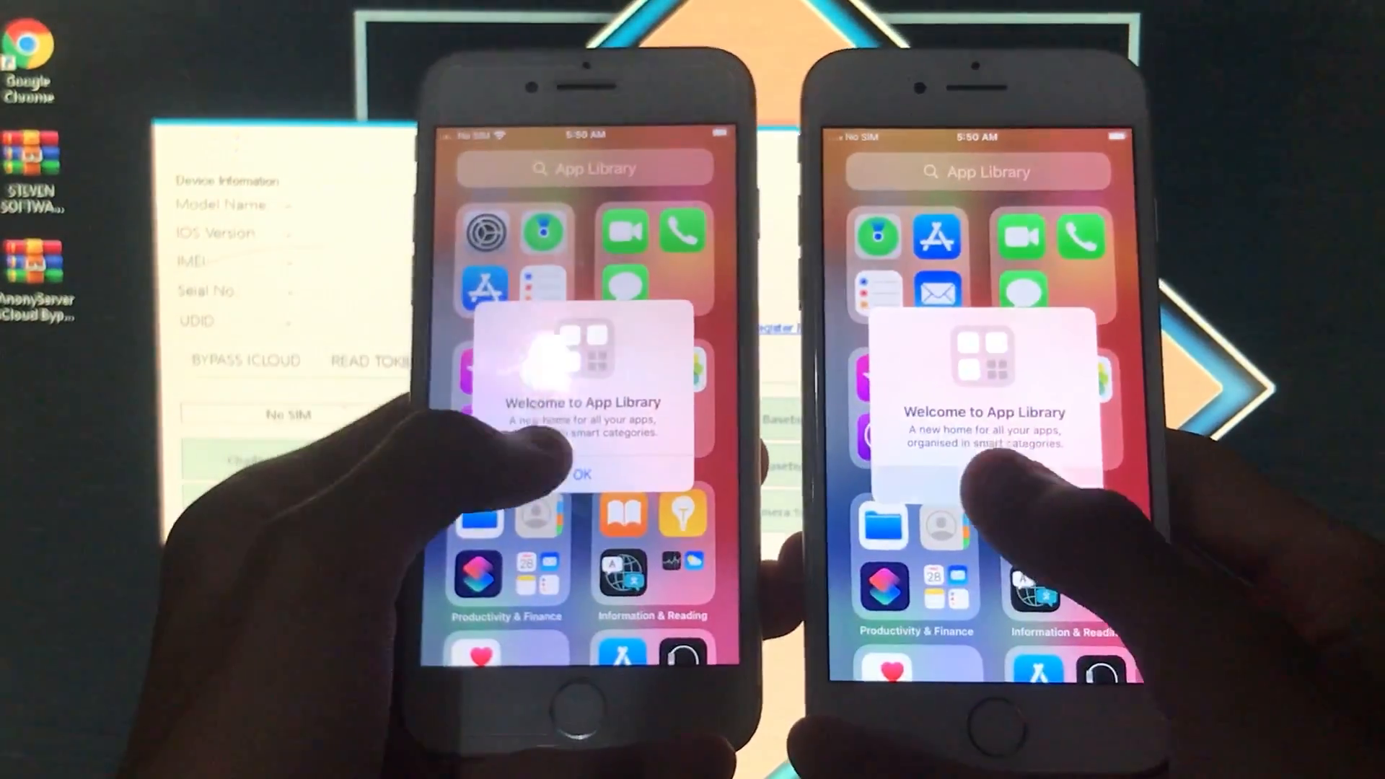
# Step: Tap OK on the Welcome to App Library message
pyautogui.click(579, 475)
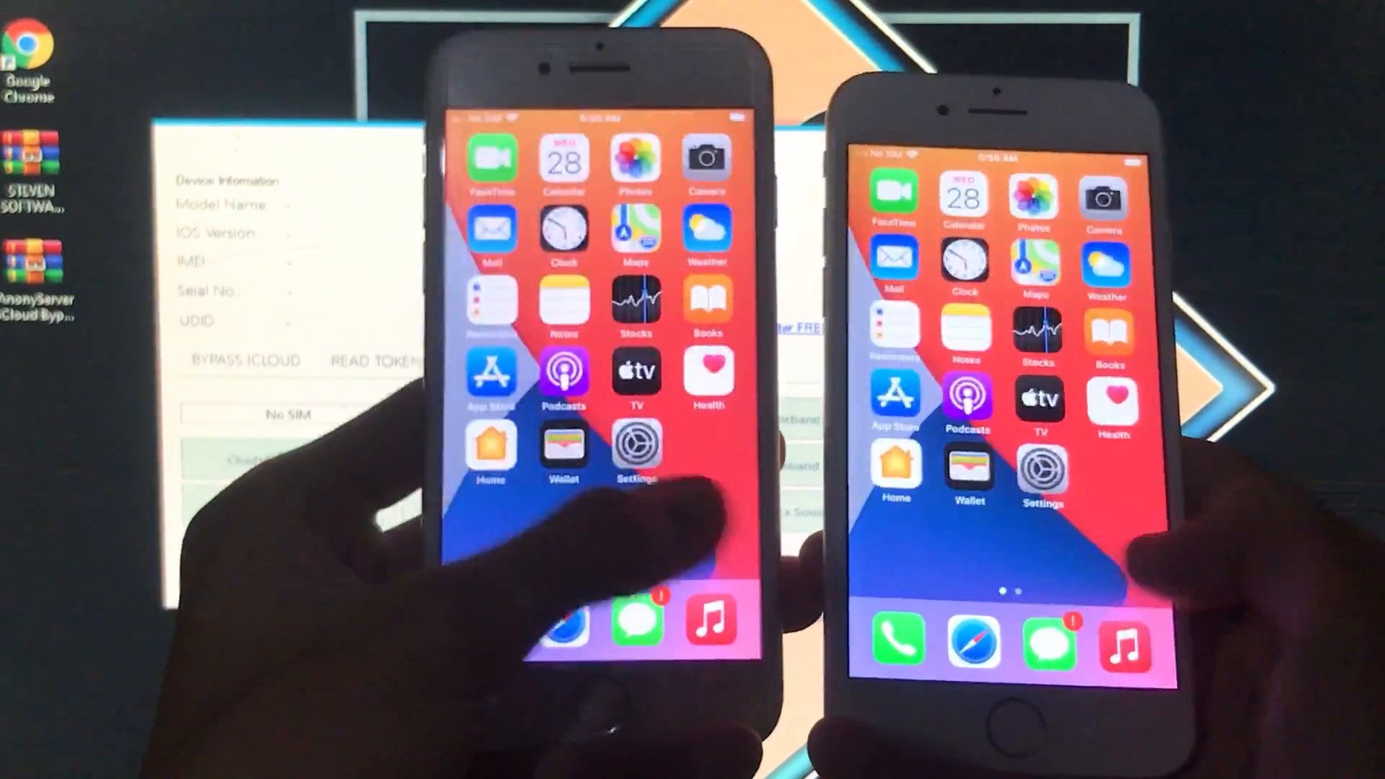